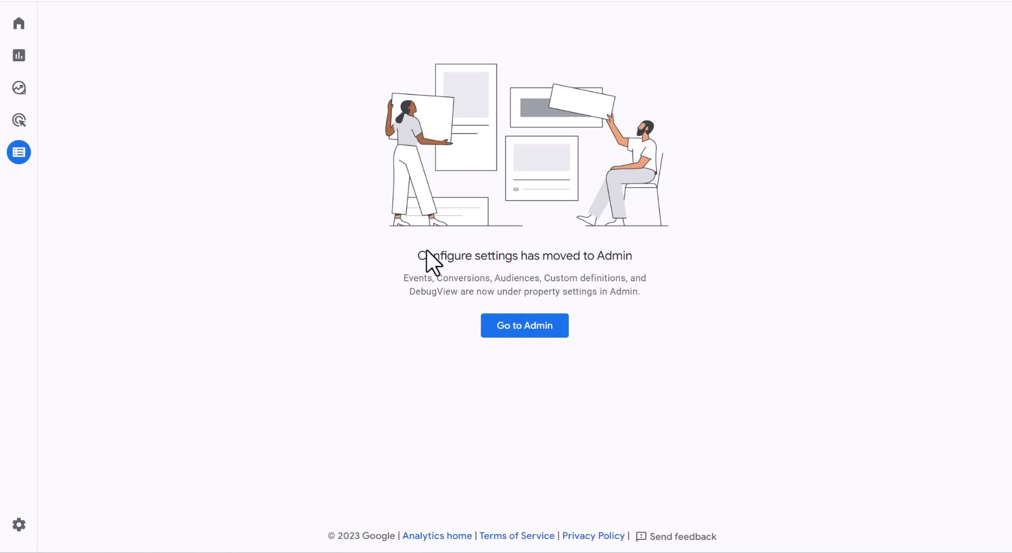
mouse_move(451, 253)
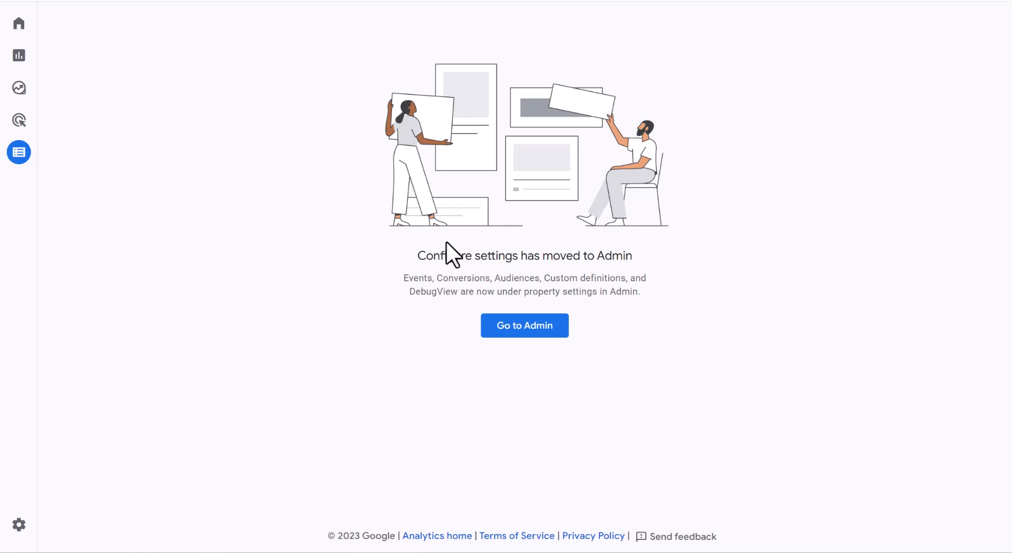
From Admin, reach the property's Audiences list and start a new audience.
click(523, 326)
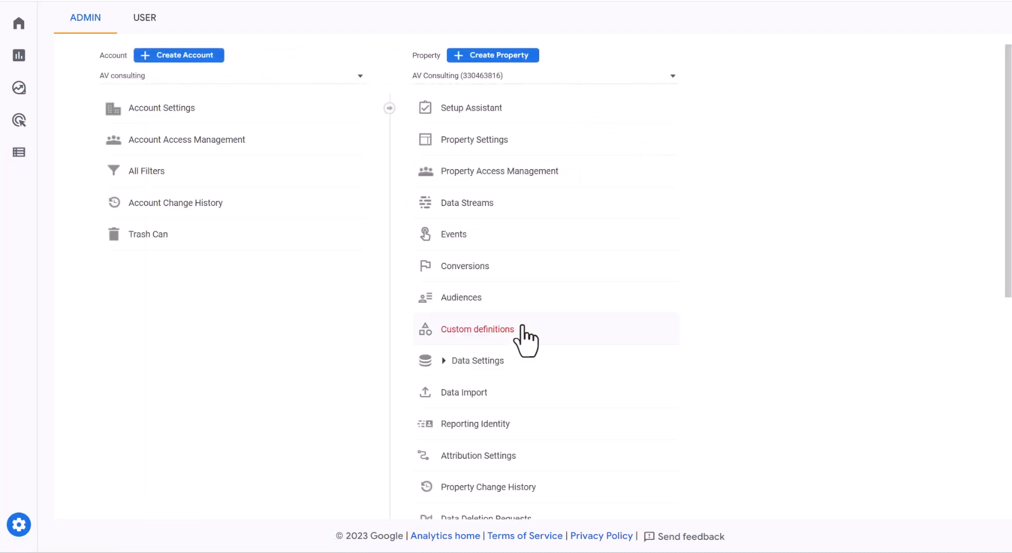
mouse_move(461, 297)
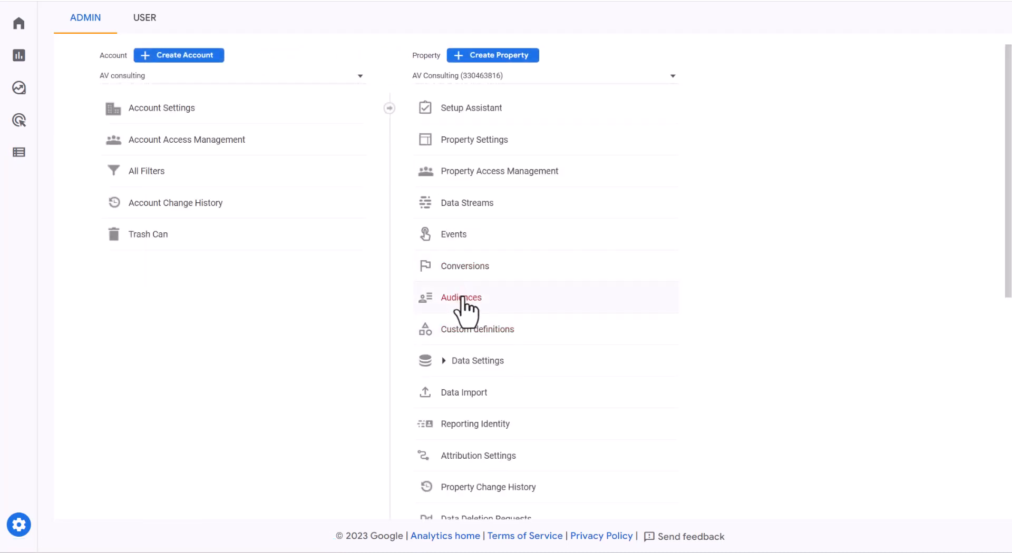
click(461, 297)
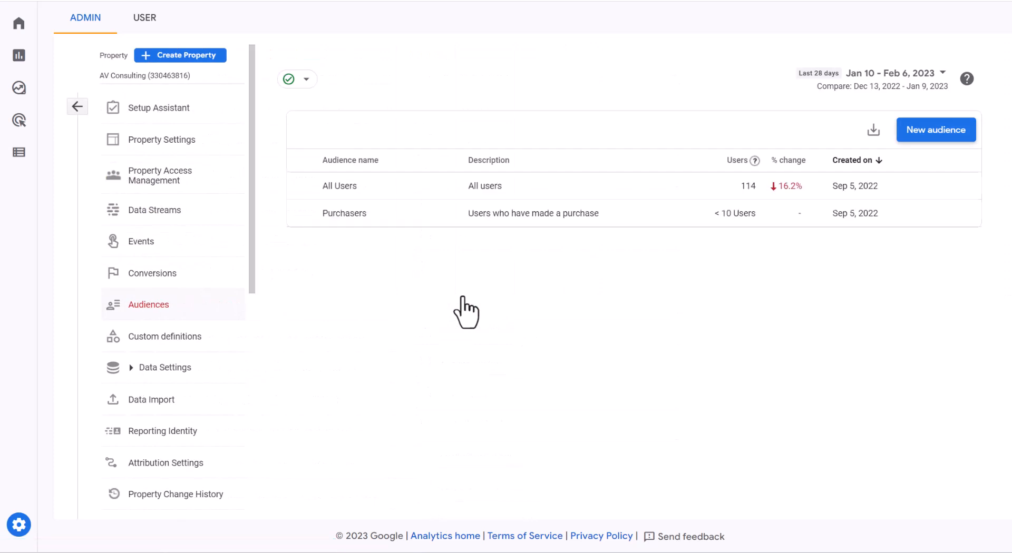
mouse_move(935, 129)
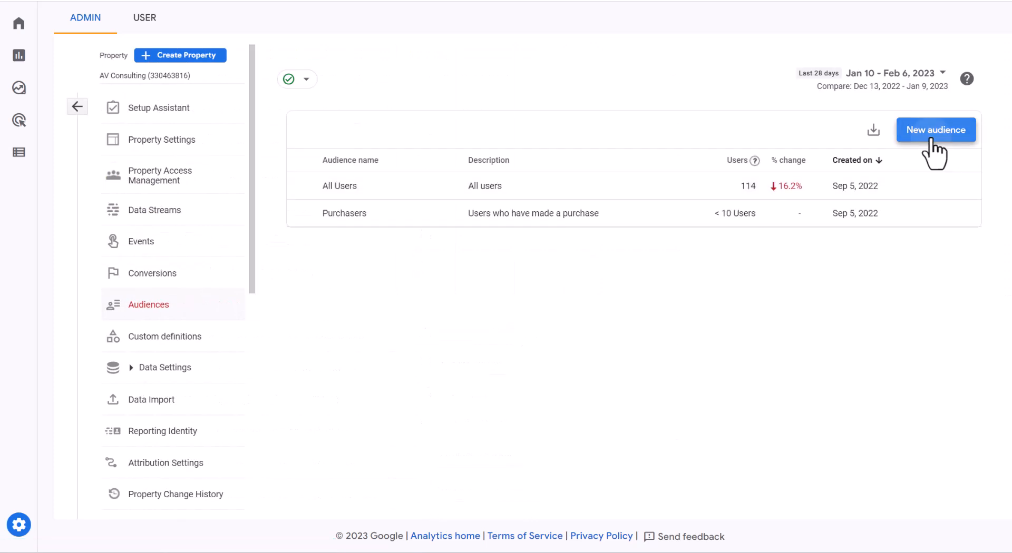
click(935, 129)
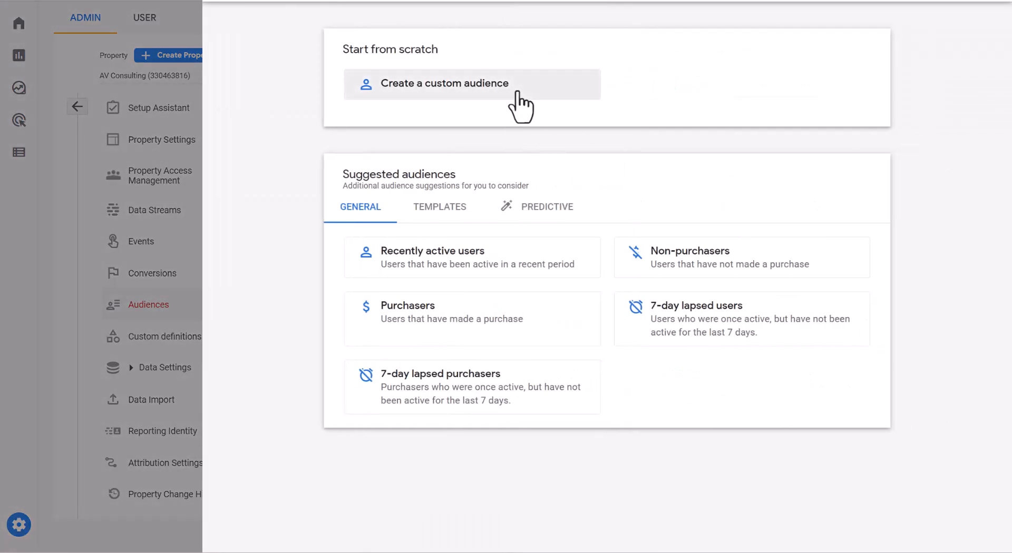
Start a custom audience from scratch with session_start as the Step 1 condition.
click(443, 84)
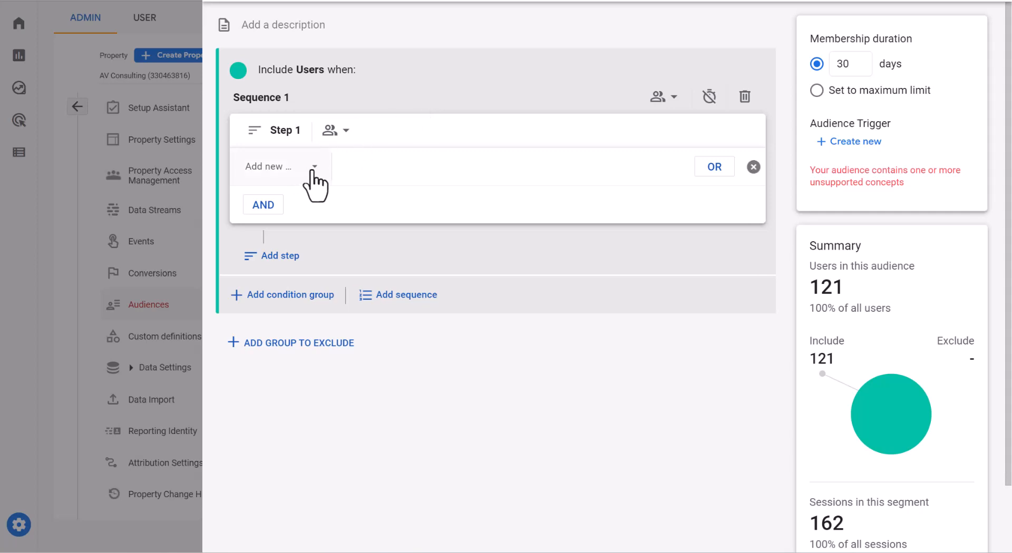
click(277, 166)
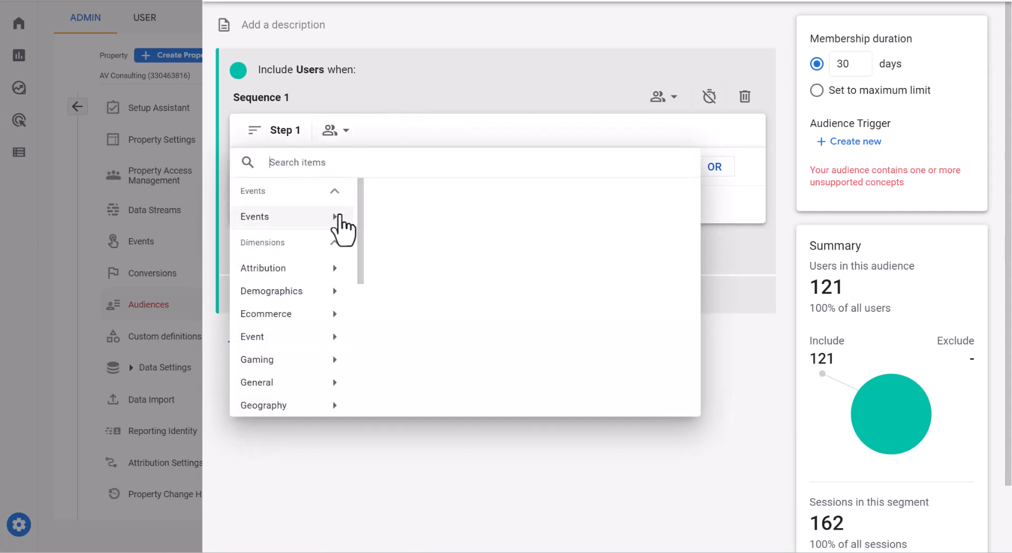
click(254, 218)
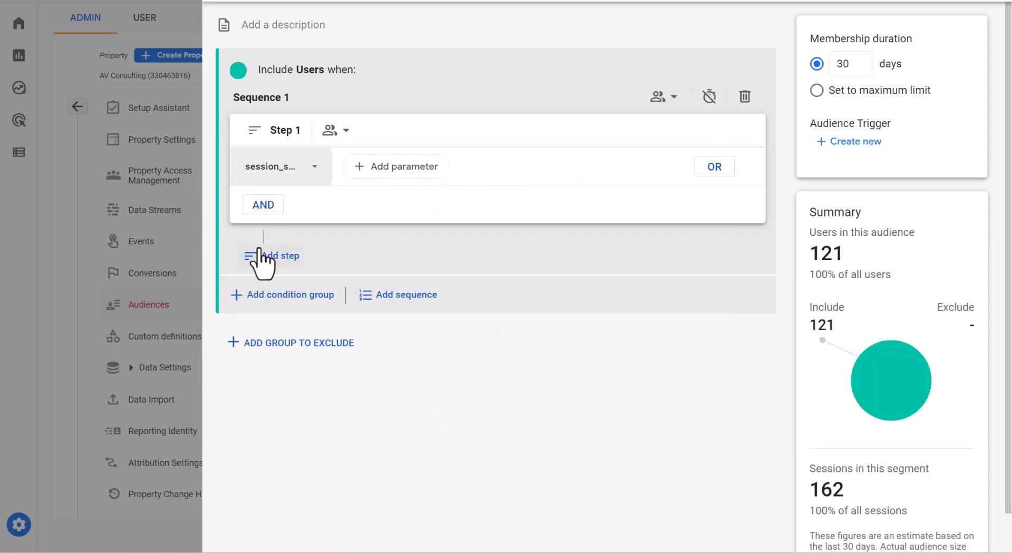
Add a second sequence step and browse its Events list for a condition.
click(271, 256)
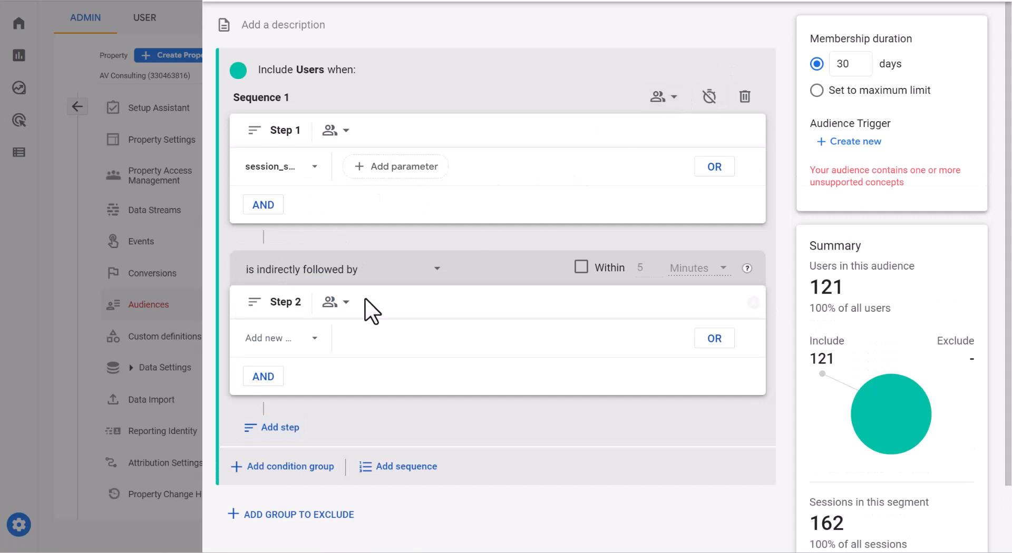
click(277, 338)
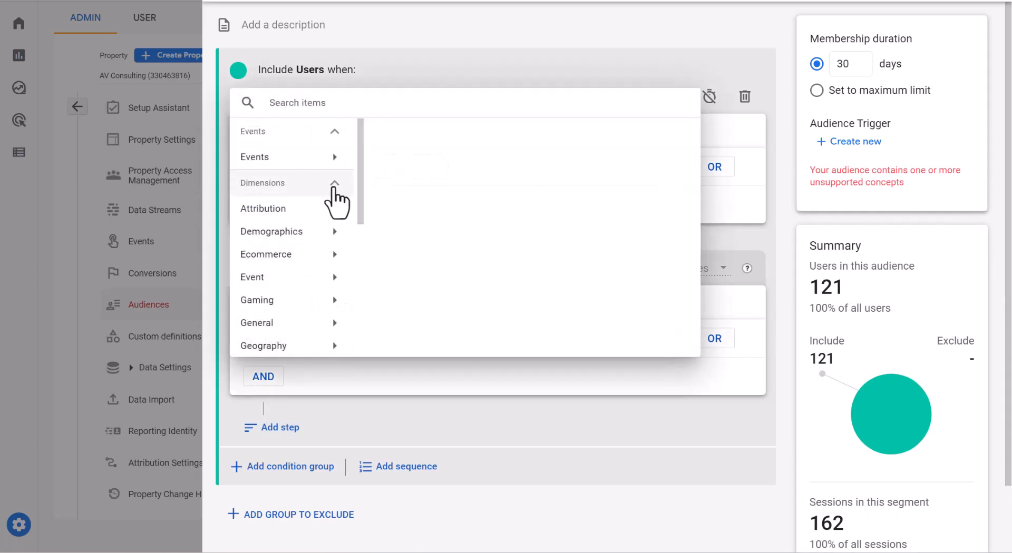
click(254, 157)
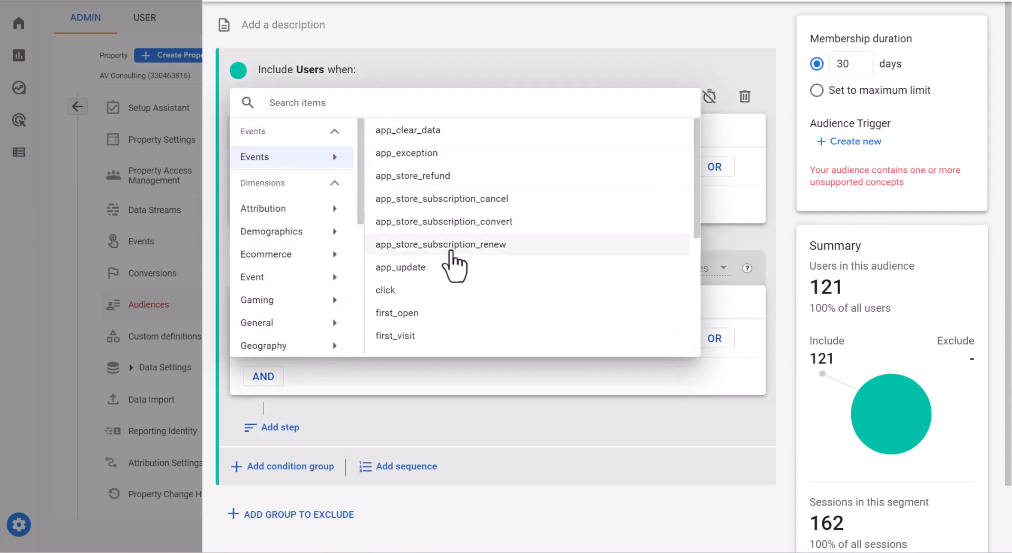
scroll(down, 3)
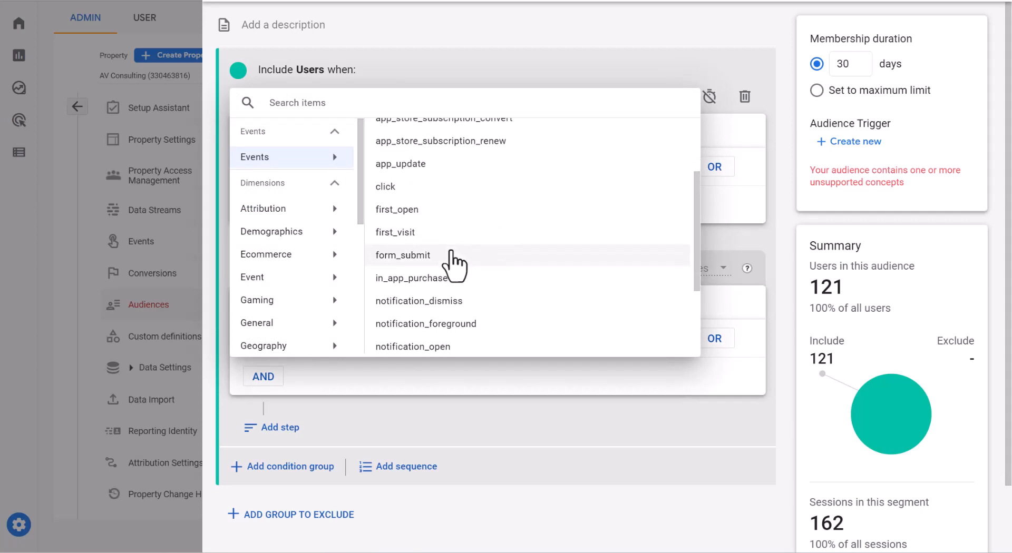
mouse_move(405, 273)
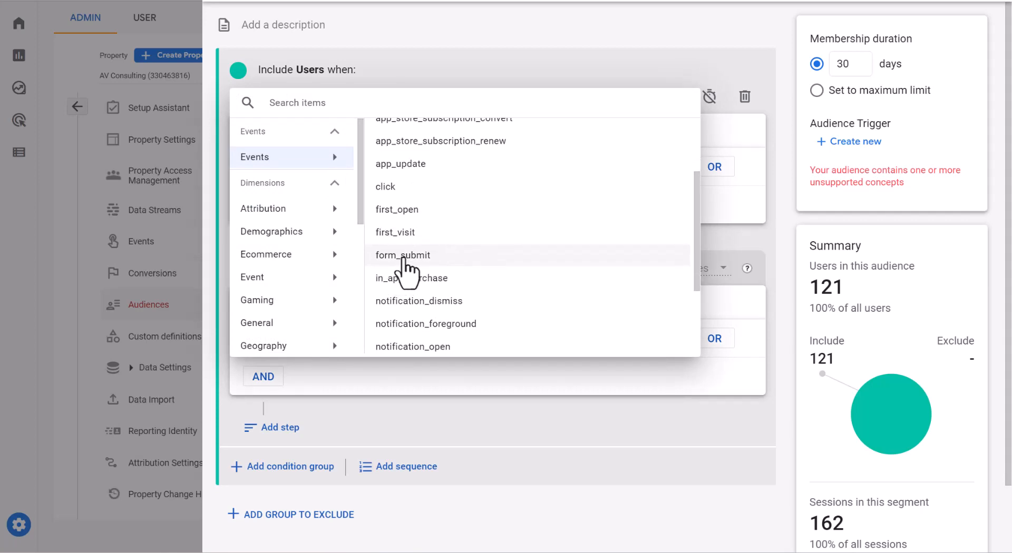
click(403, 255)
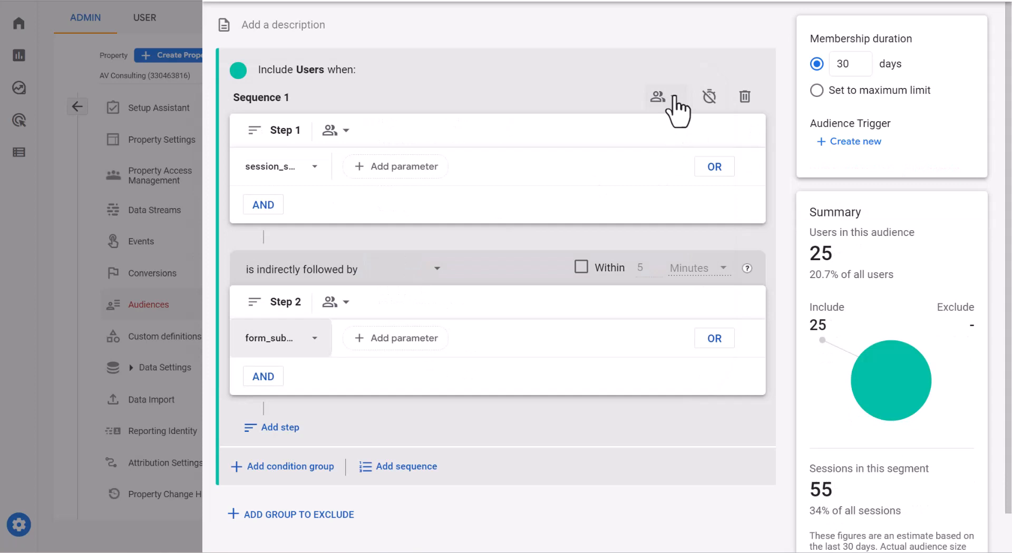
click(656, 97)
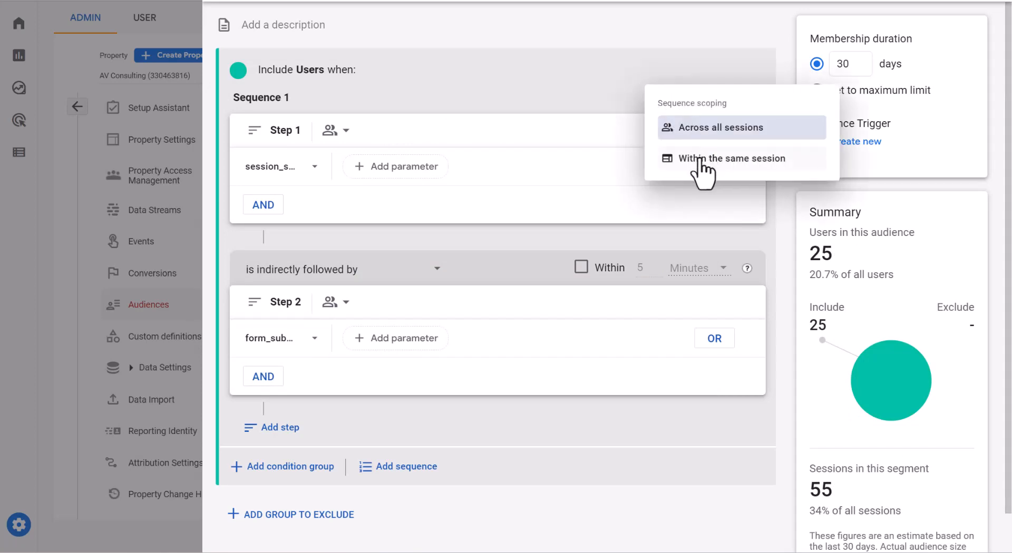
click(731, 158)
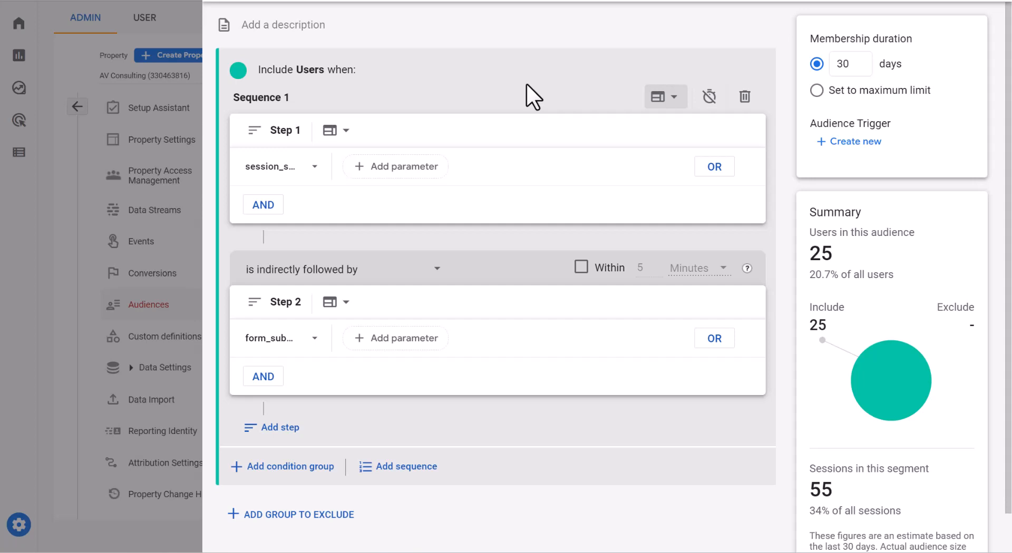
mouse_move(787, 104)
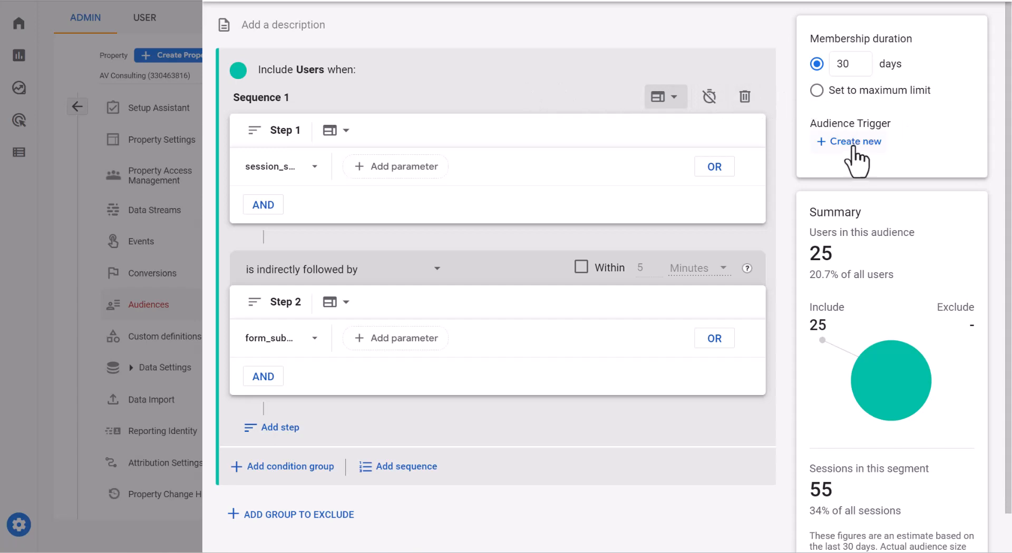
Create the audience trigger event submit_lead_form_once_per_session and save it.
click(853, 141)
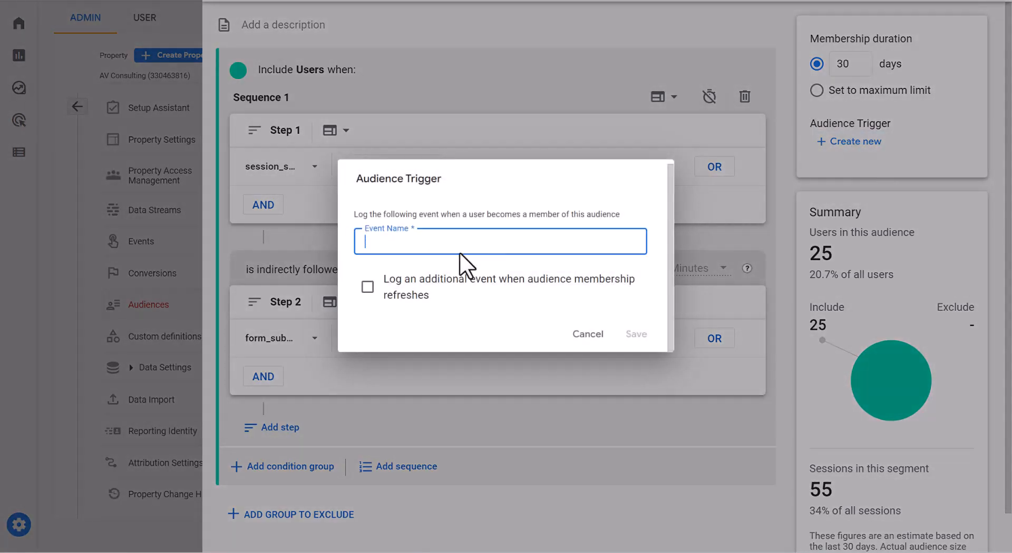
text(submit_lead_)
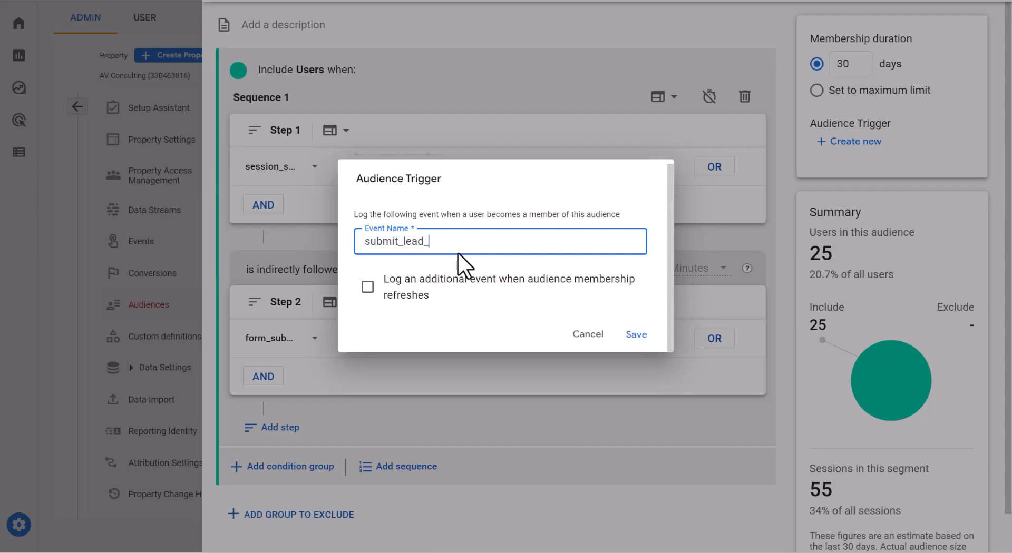
text(form)
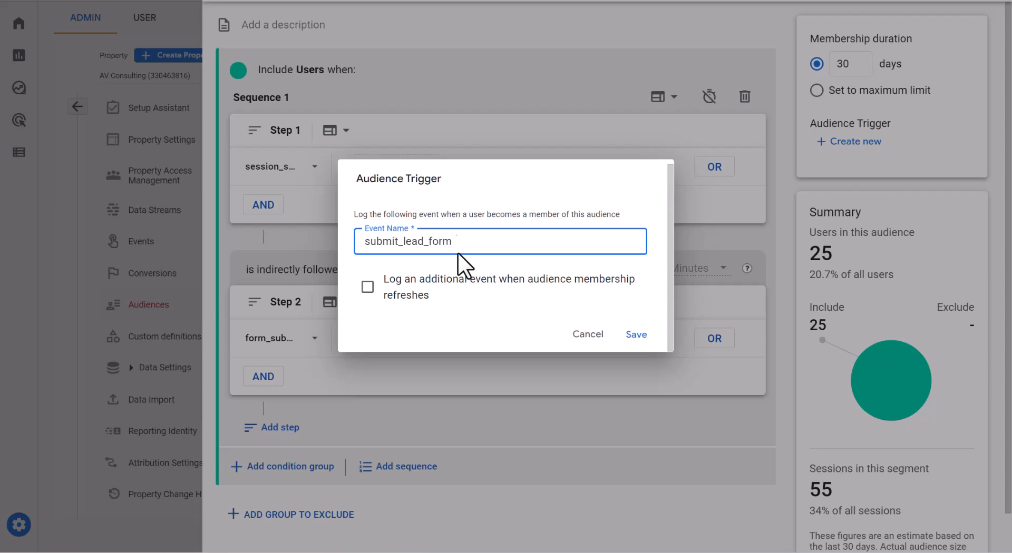
text(_once_)
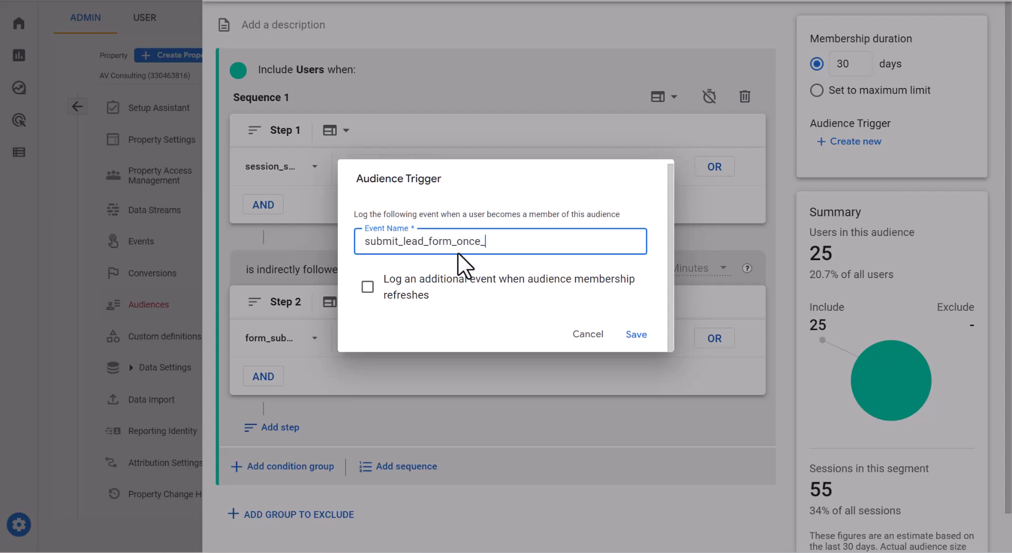
text(per_)
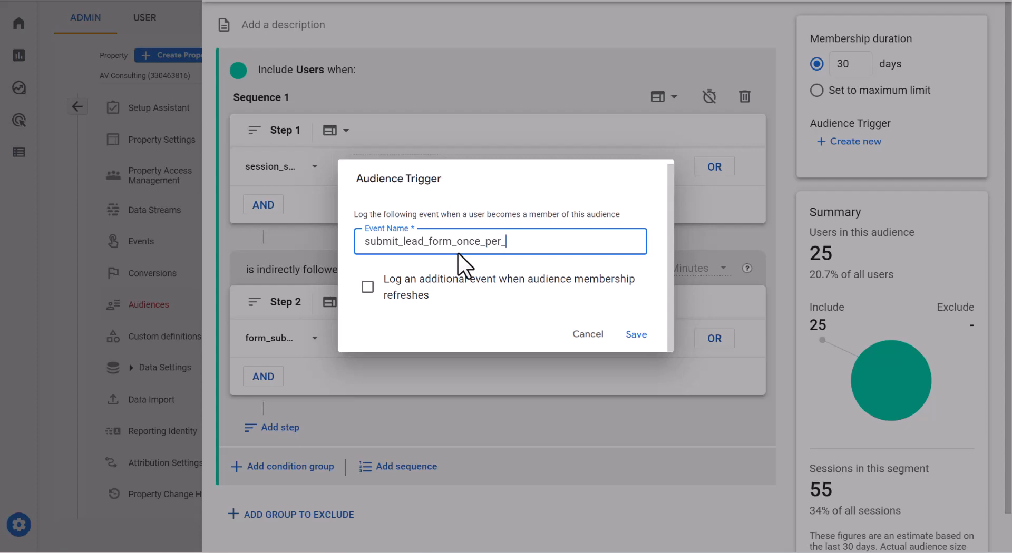
text(session)
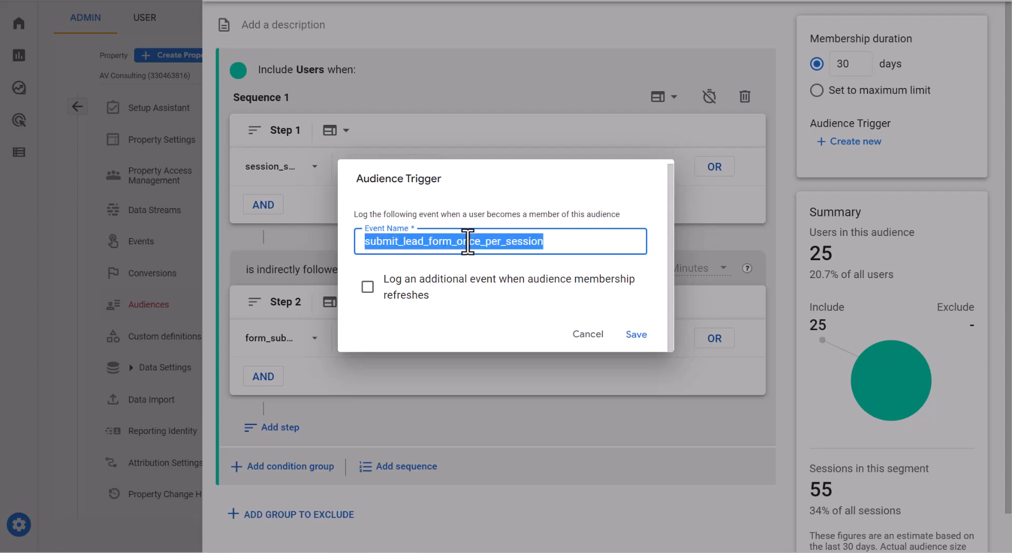
click(636, 335)
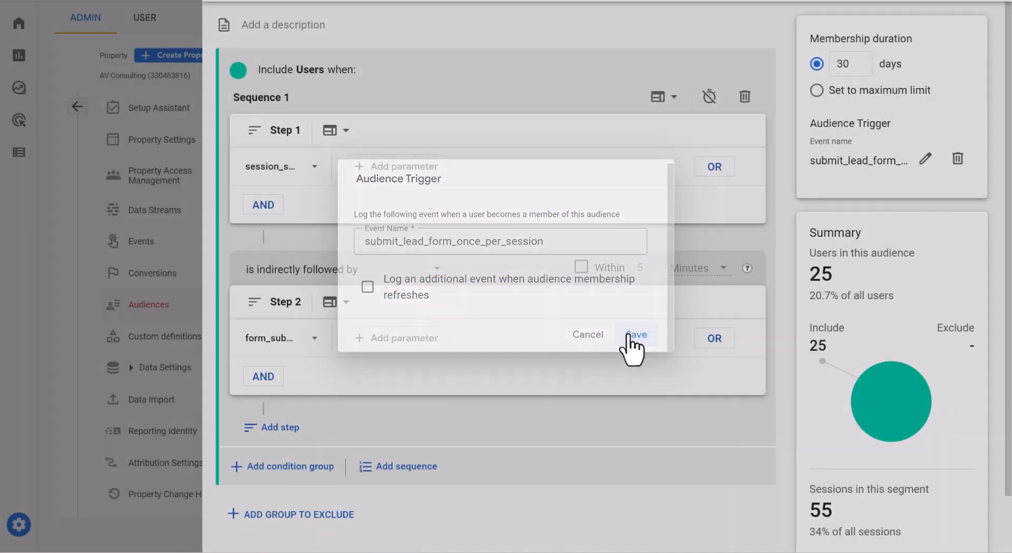
click(635, 336)
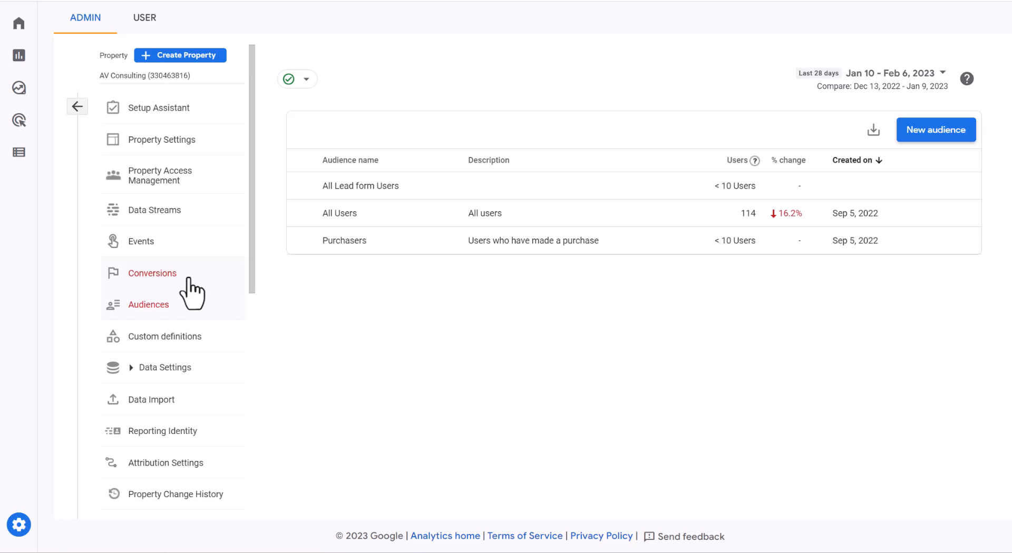
Add submit_lead_form_once_per_session as a new conversion event under Admin > Conversions.
click(152, 273)
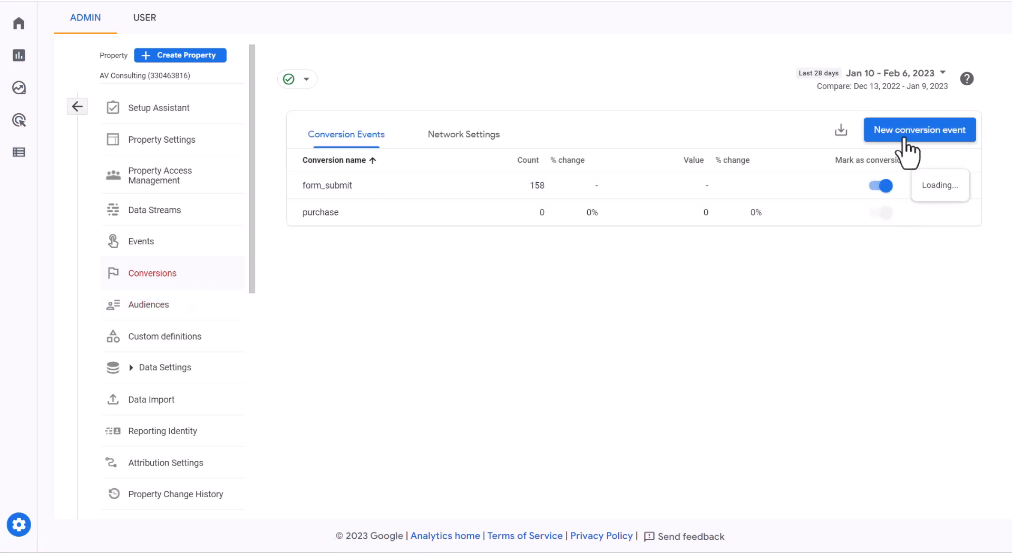
click(919, 129)
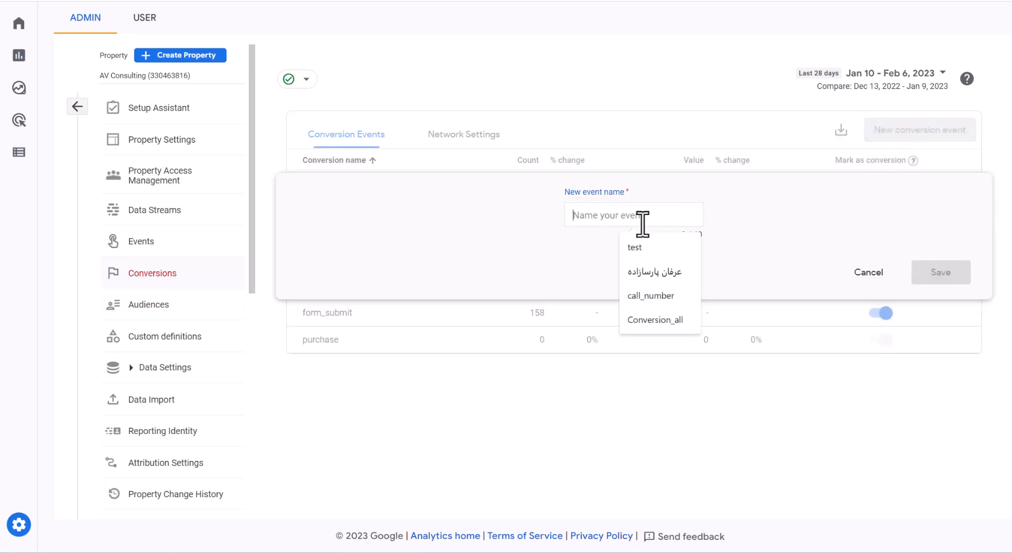
text(submit_lead_form_once_per_session)
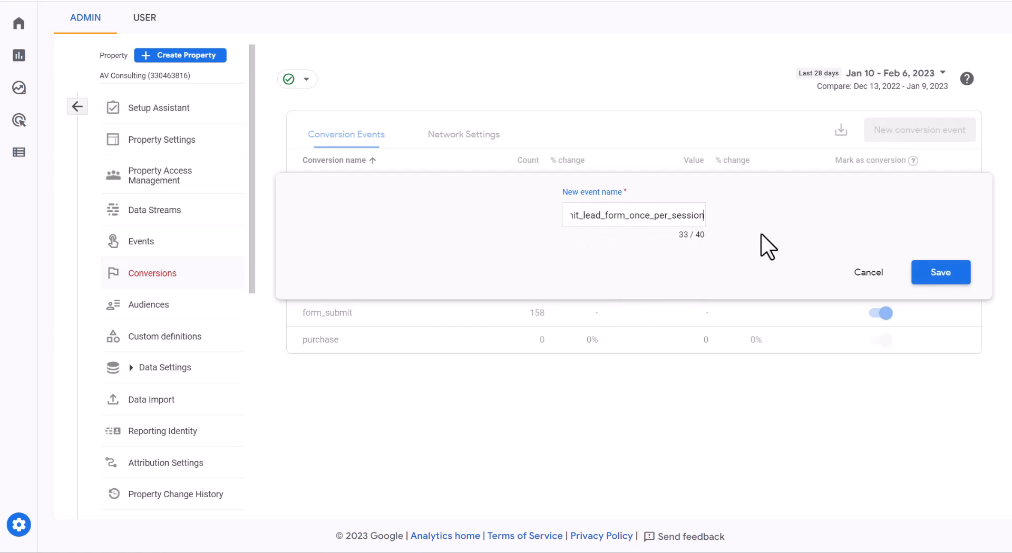
mouse_move(820, 249)
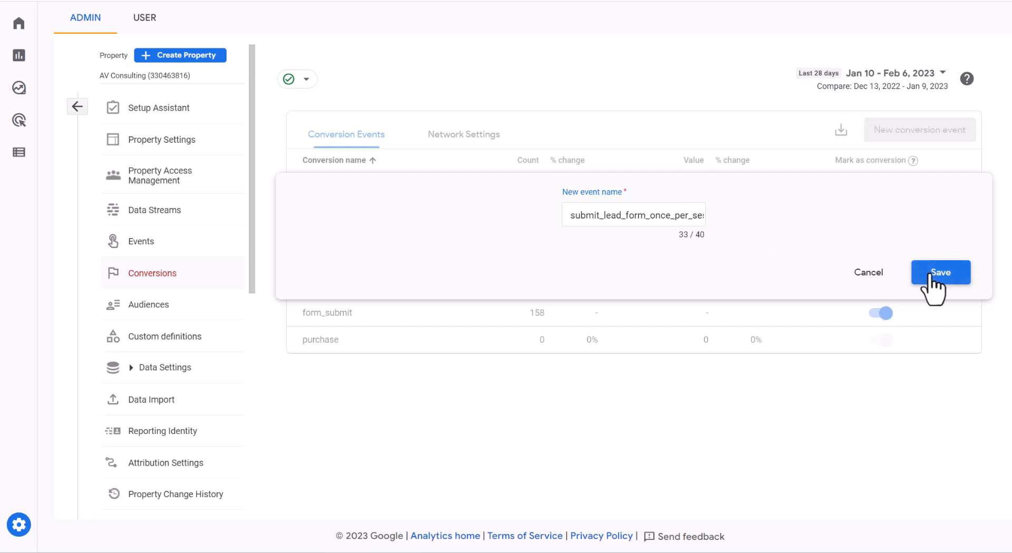
click(939, 272)
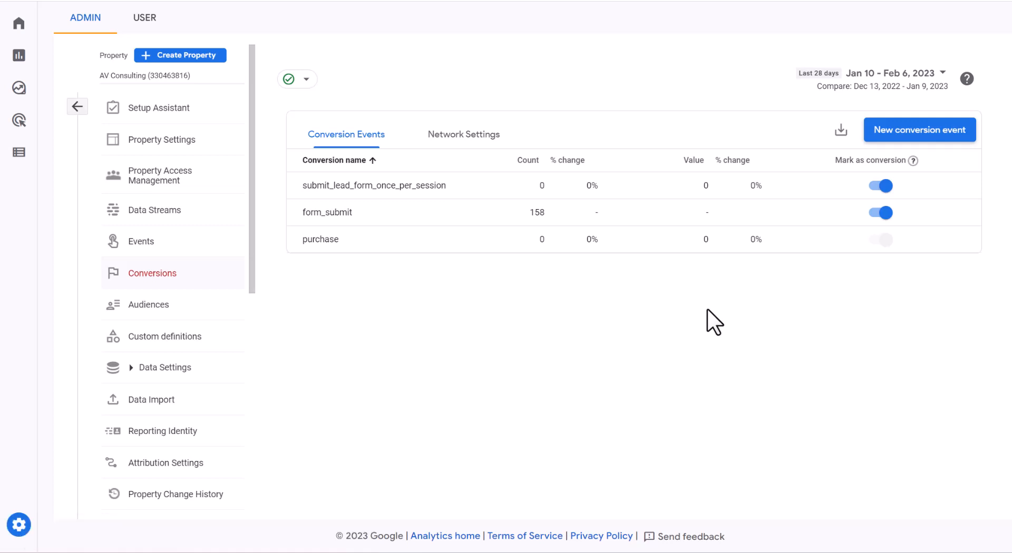
mouse_move(665, 319)
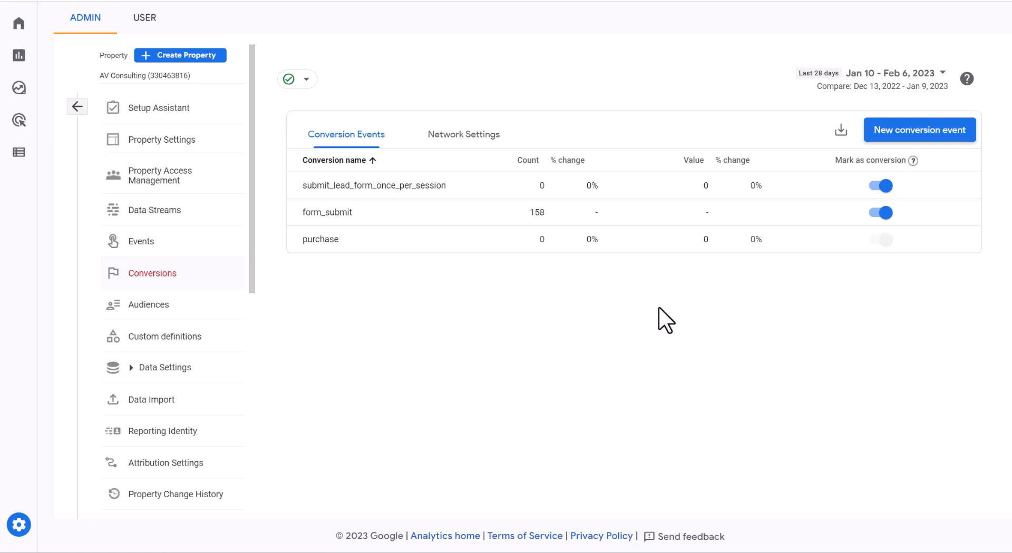
mouse_move(442, 70)
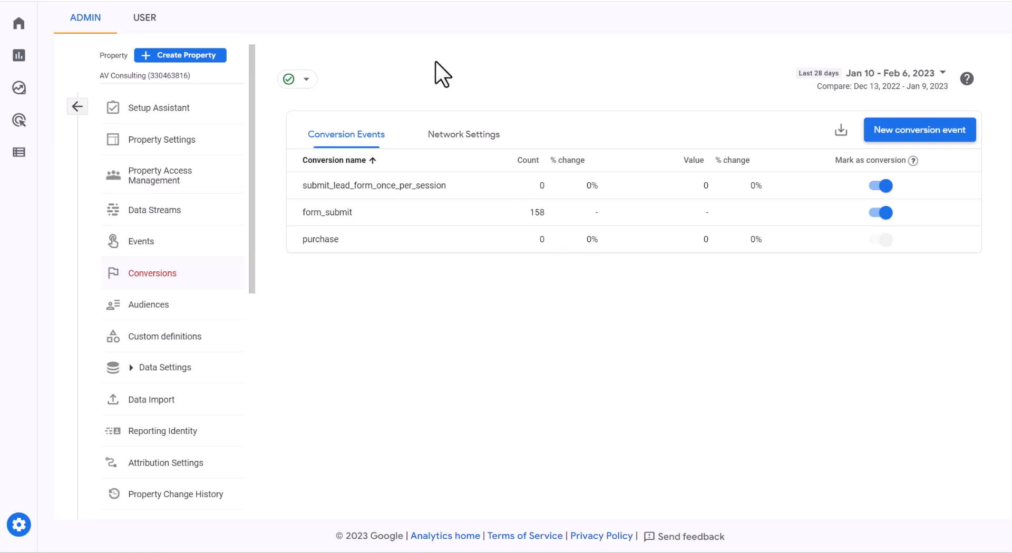